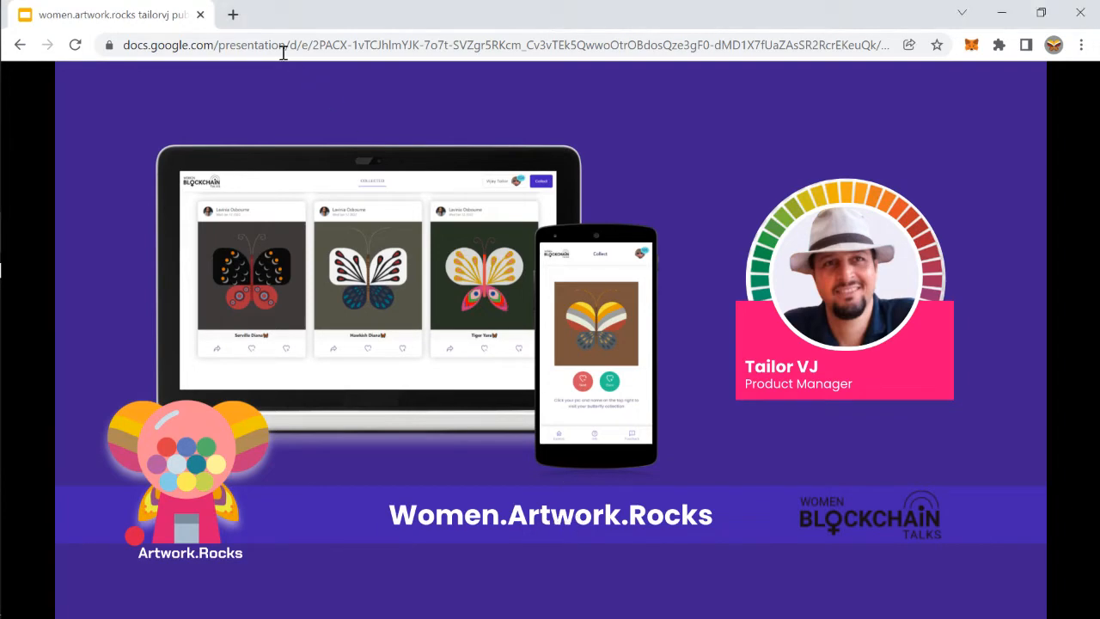
Step: Follow the Women.Artwork.Rocks link in the slides to open its collect page
left_click(233, 15)
type("women.artwork.rocks/collect")
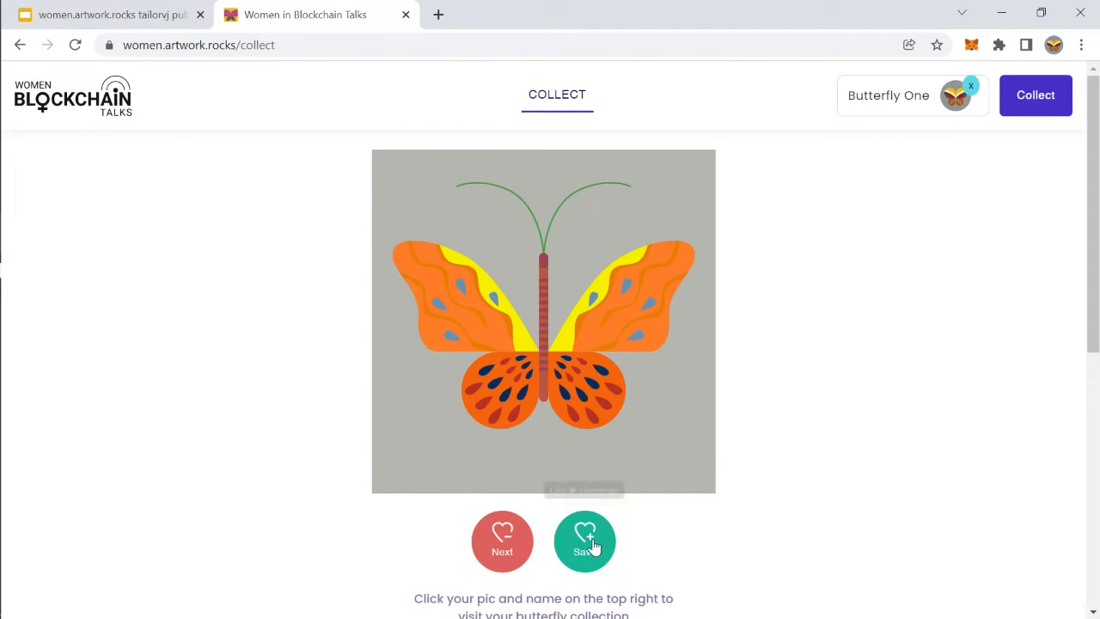
Step: Save the orange Dotted Empress butterfly and view it on your profile collection page
left_click(584, 542)
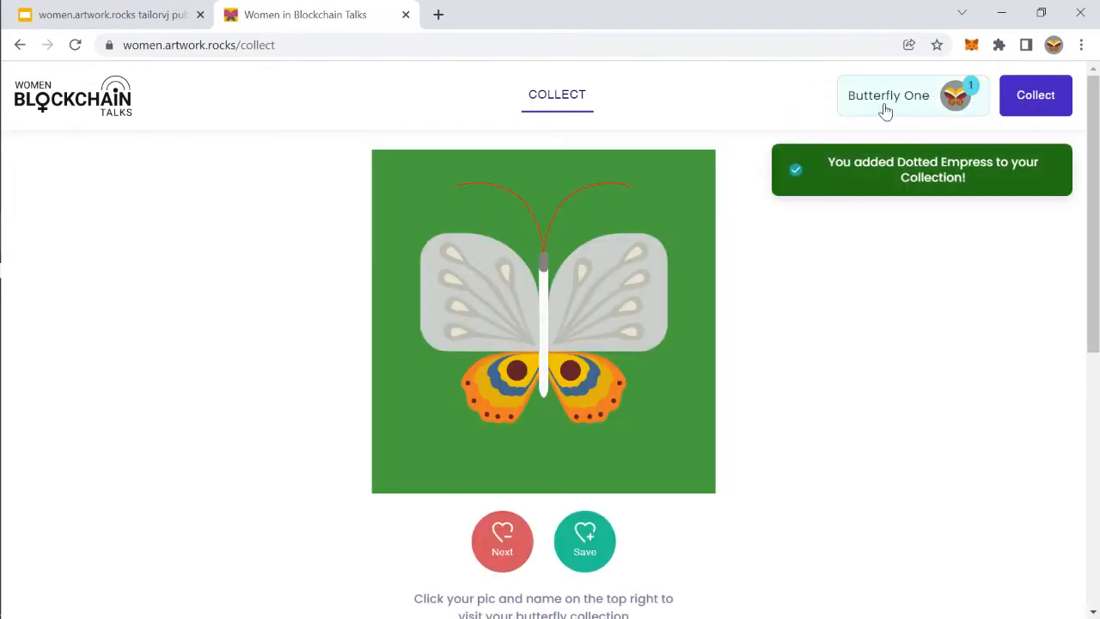
left_click(889, 96)
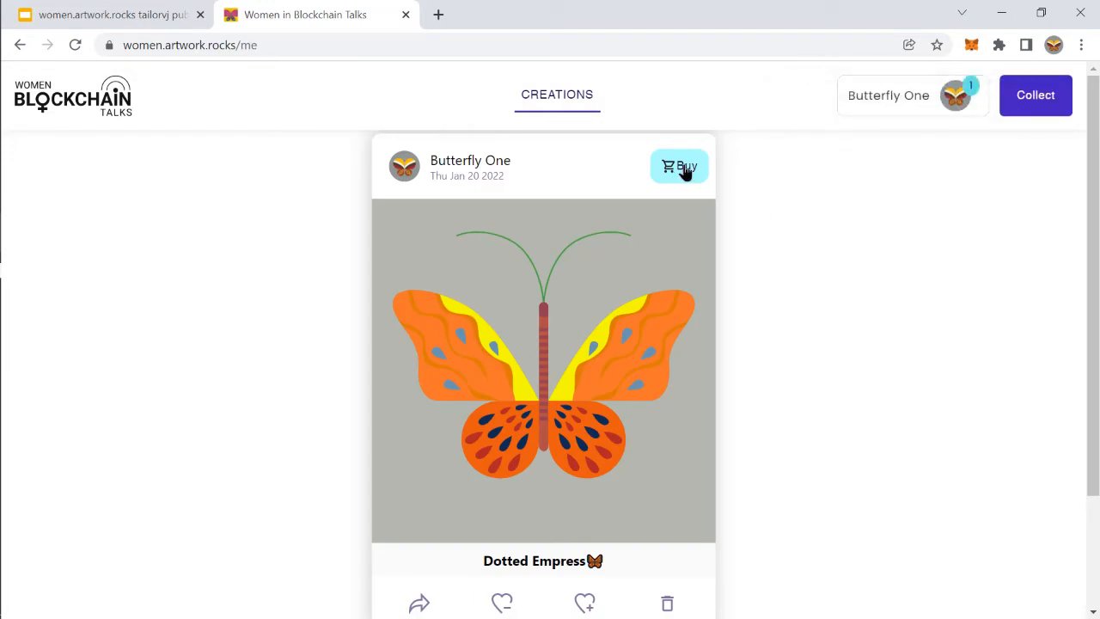
Step: Open Dotted Empress's mint page and connect MetaMask Account 1 to women.artwork.rocks
left_click(679, 166)
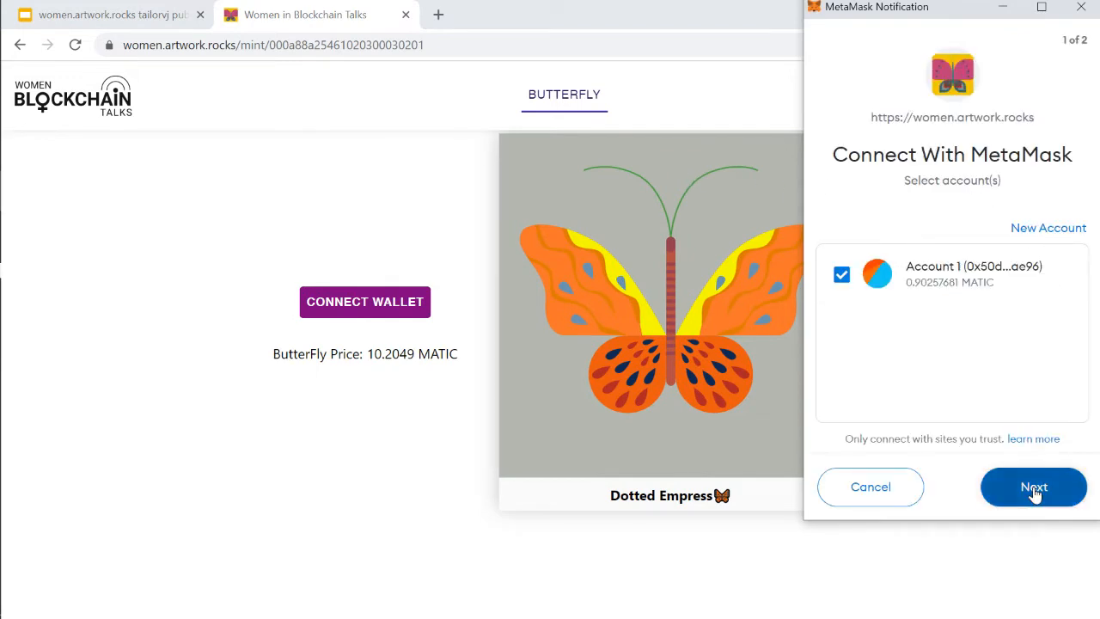
left_click(1034, 487)
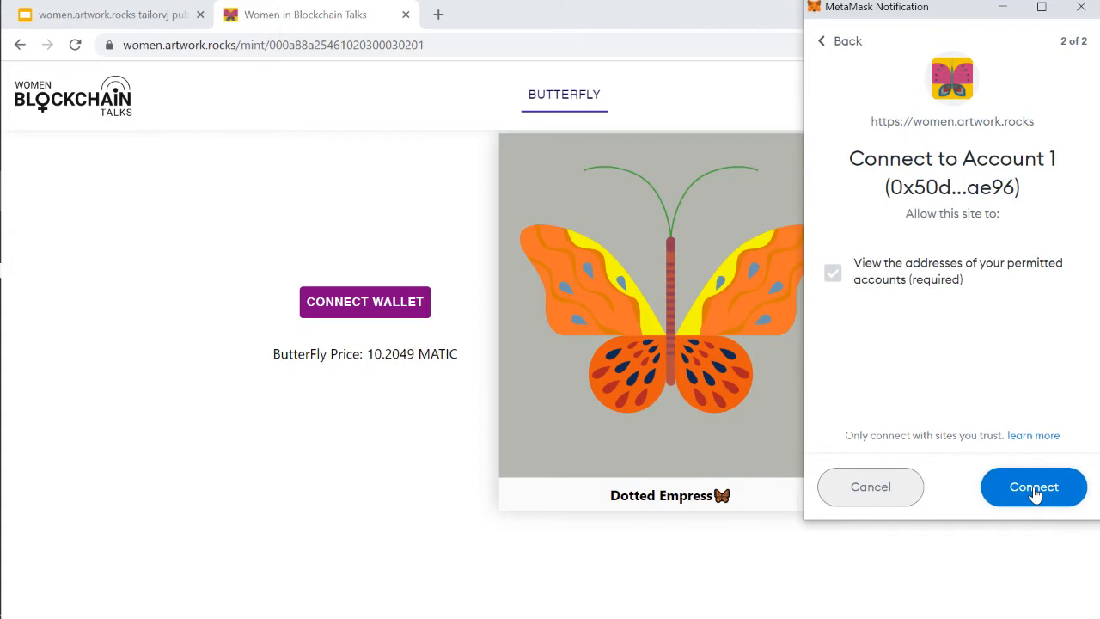
left_click(1034, 487)
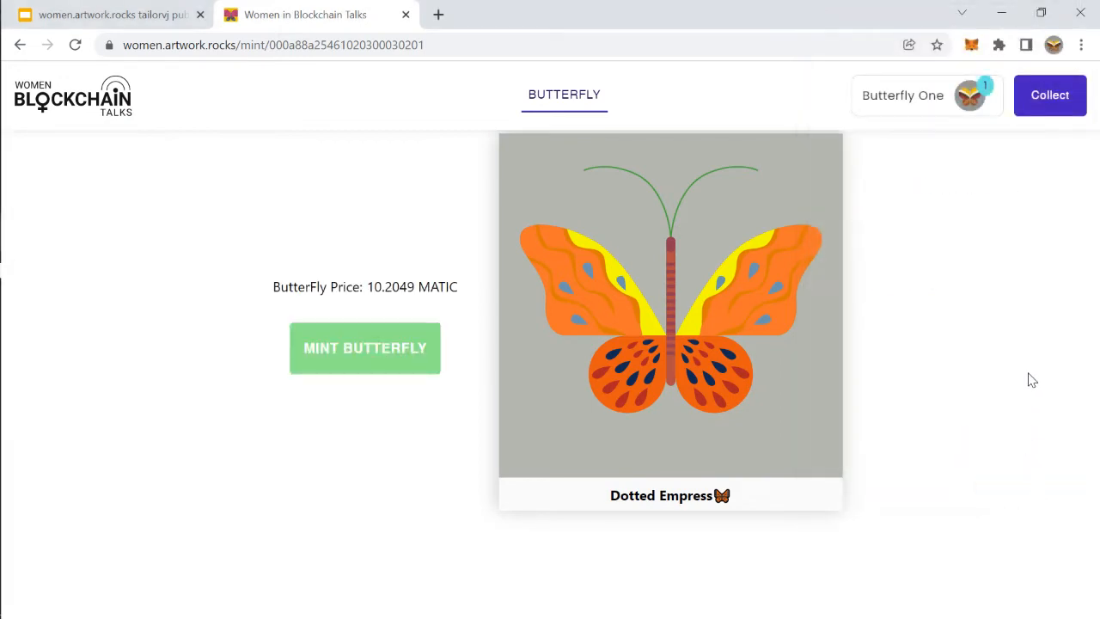
mouse_move(536, 249)
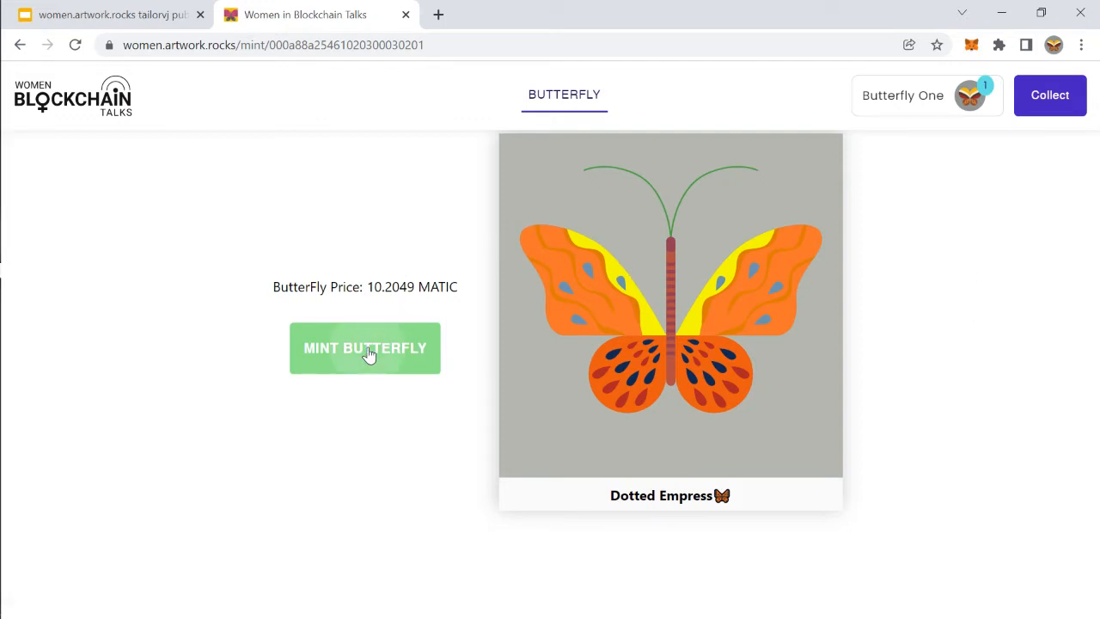
Step: Mint Dotted Empress, add and switch to Polygon Mainnet, then reject the underfunded transaction
left_click(364, 348)
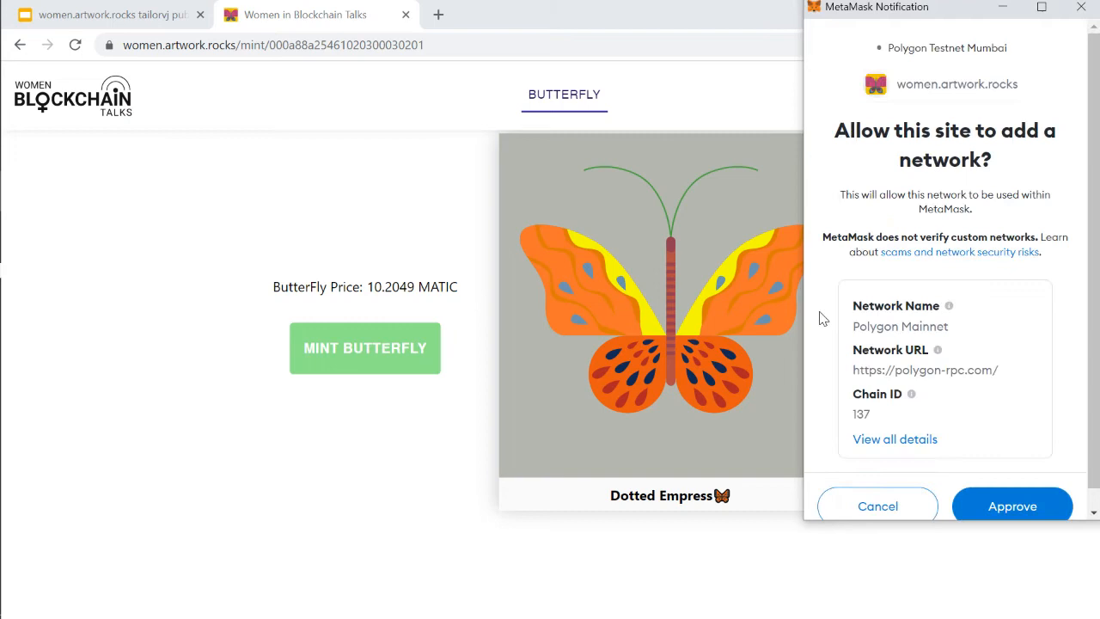
mouse_move(886, 156)
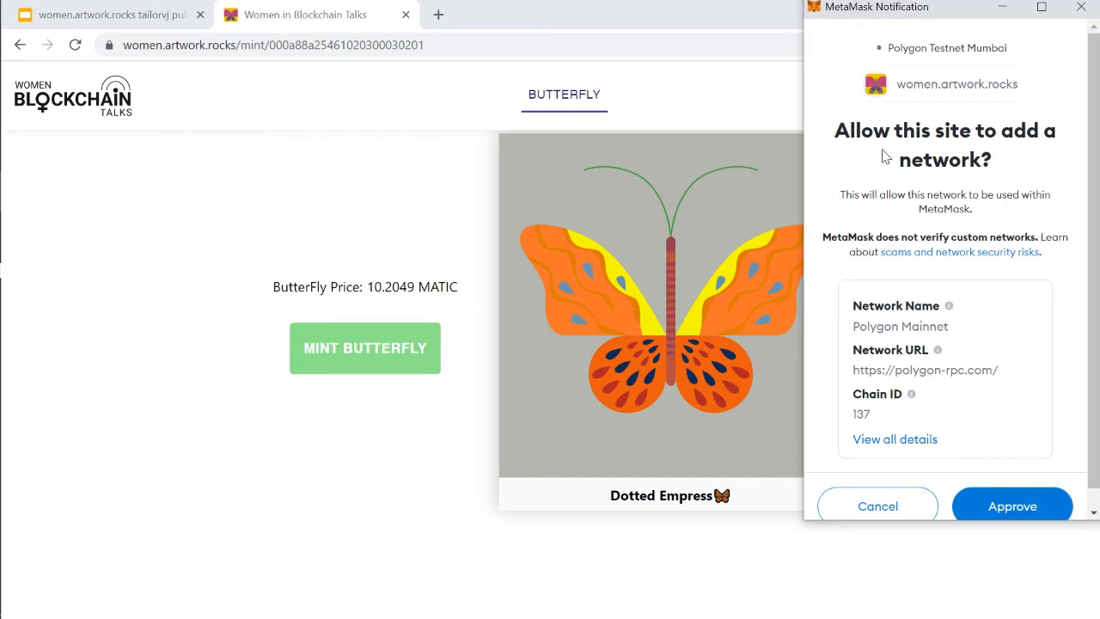
mouse_move(910, 282)
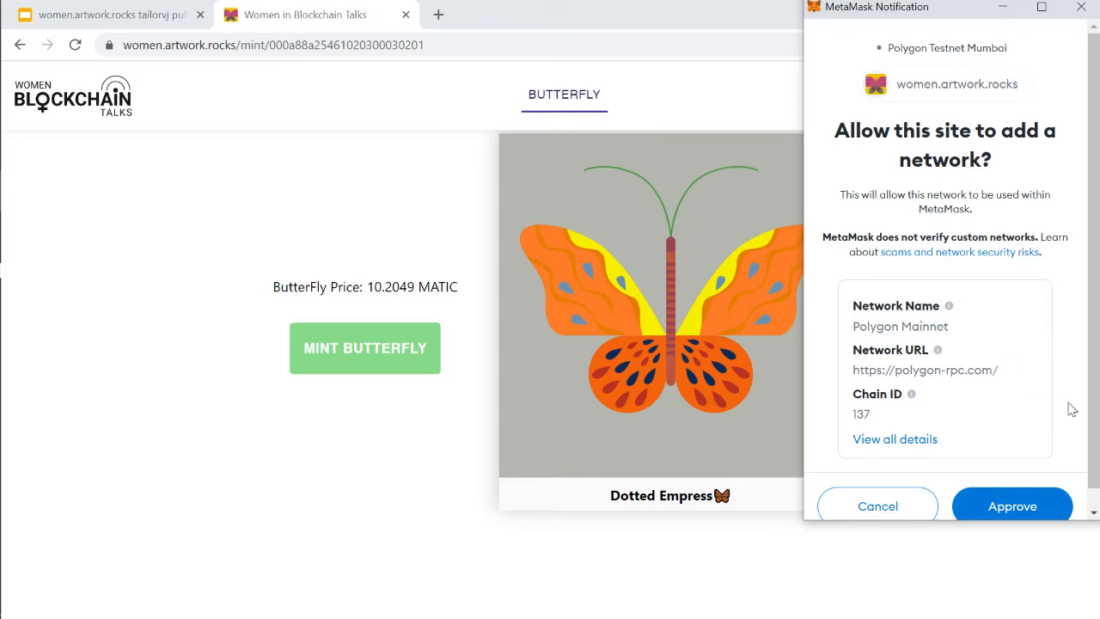
left_click(1013, 505)
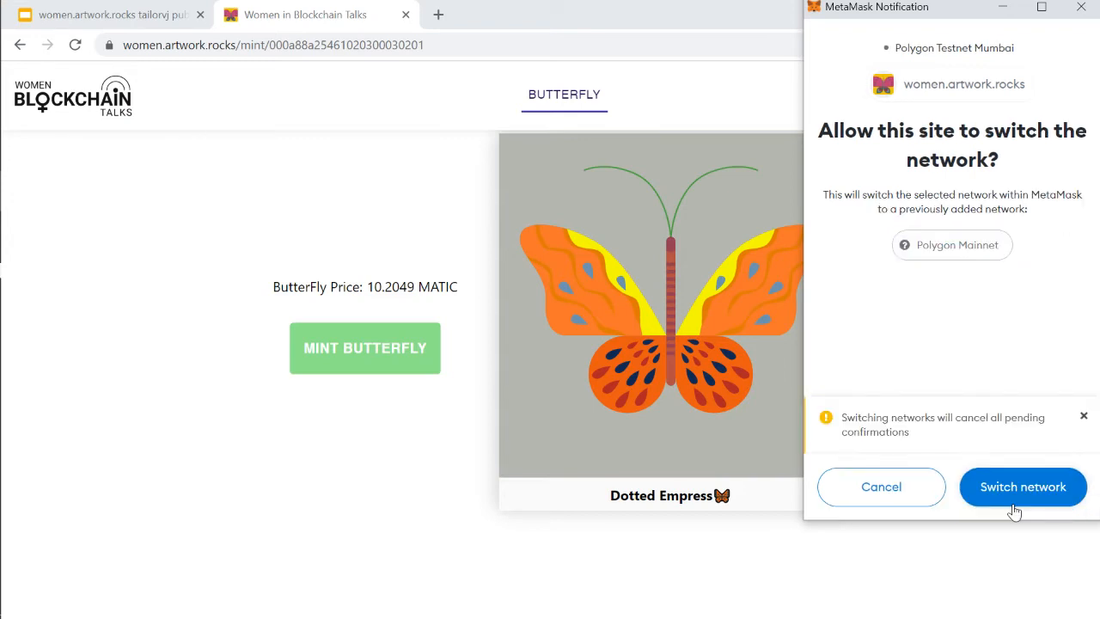
mouse_move(1023, 494)
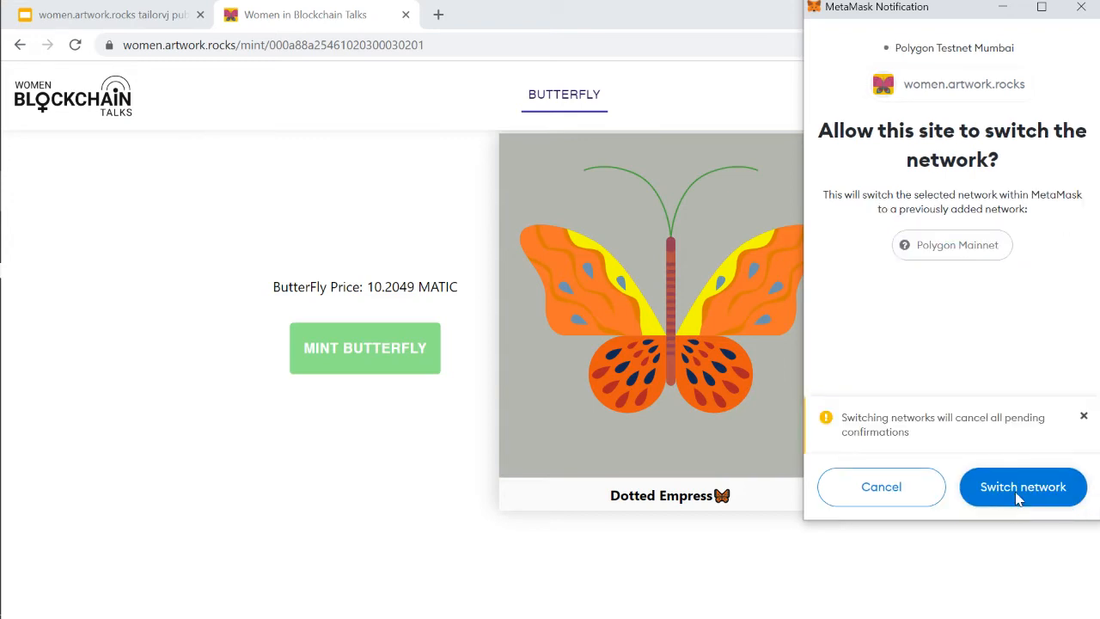
left_click(1022, 486)
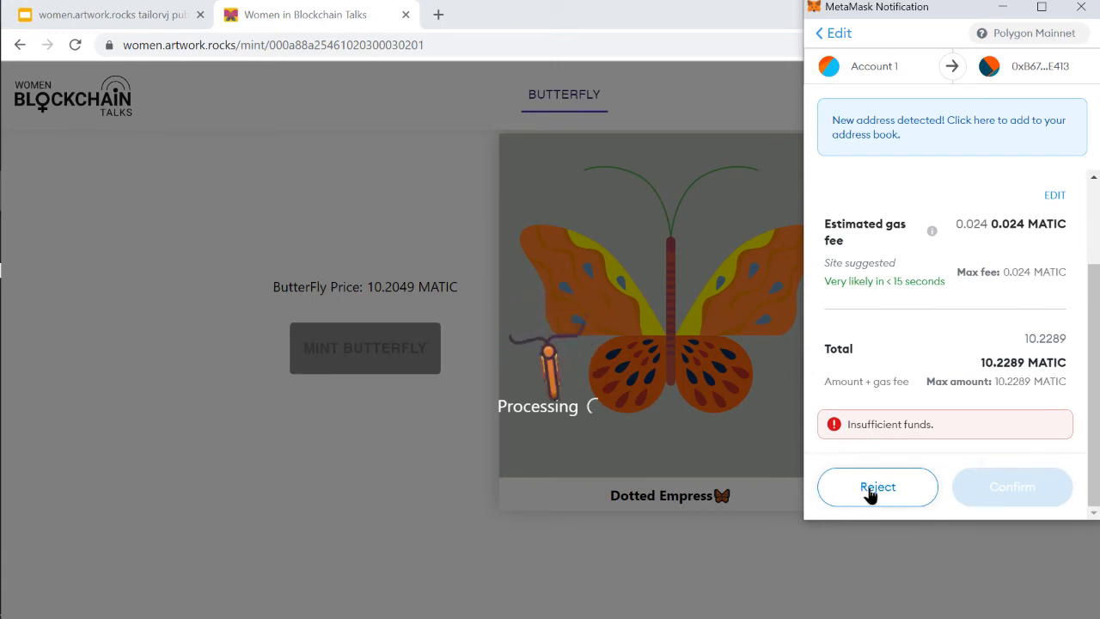
left_click(878, 487)
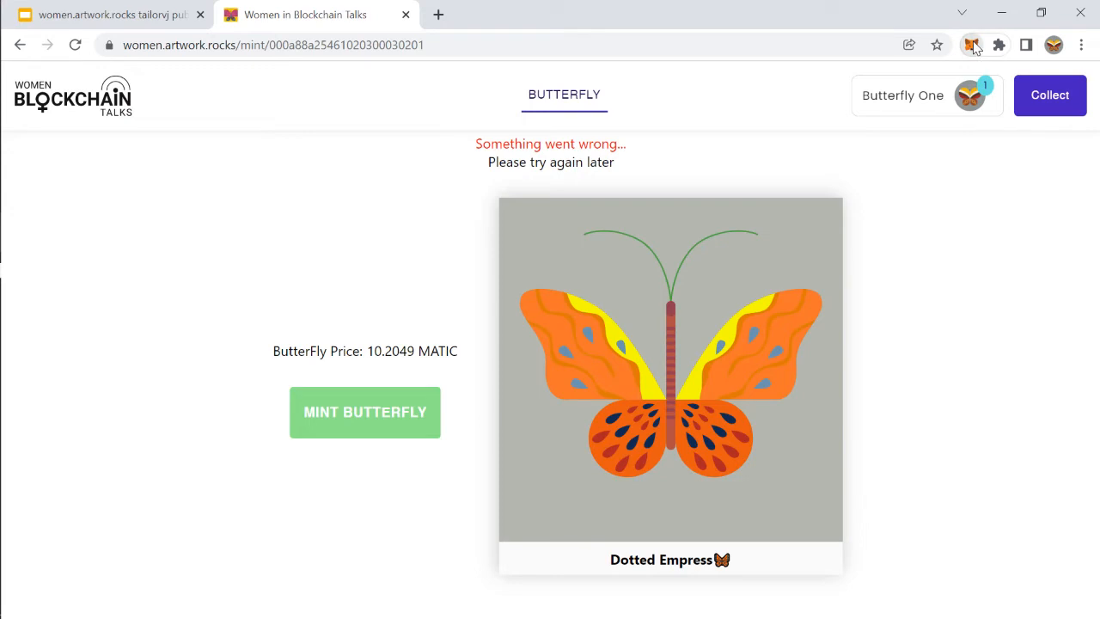
Step: Confirm the 0 MATIC Polygon balance, reconnect the wallet, and retry minting Dotted Empress
left_click(971, 45)
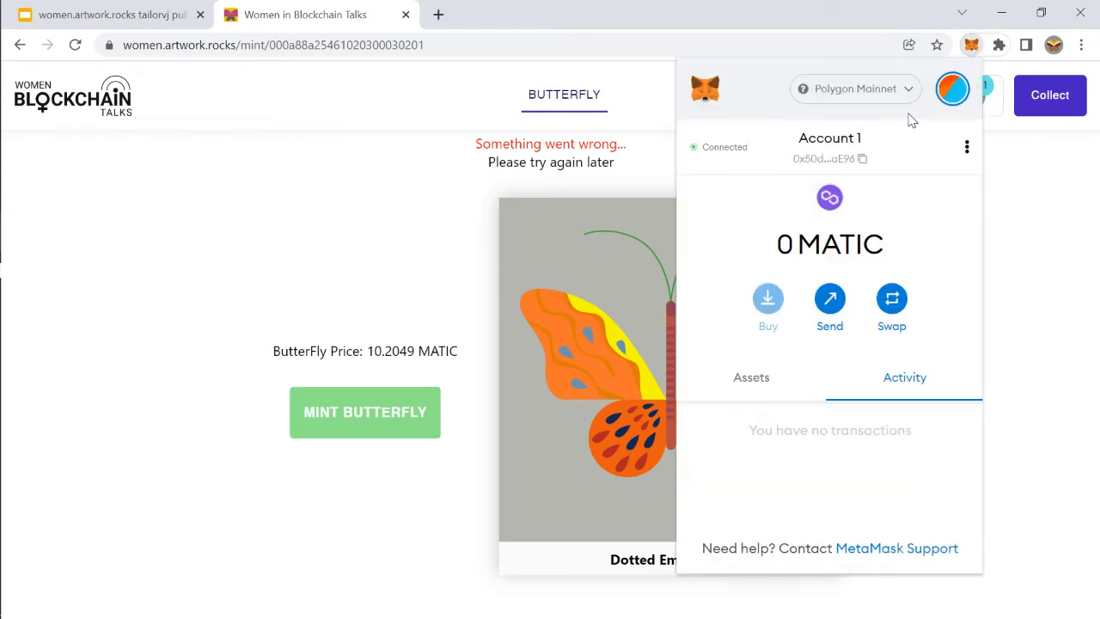
mouse_move(843, 73)
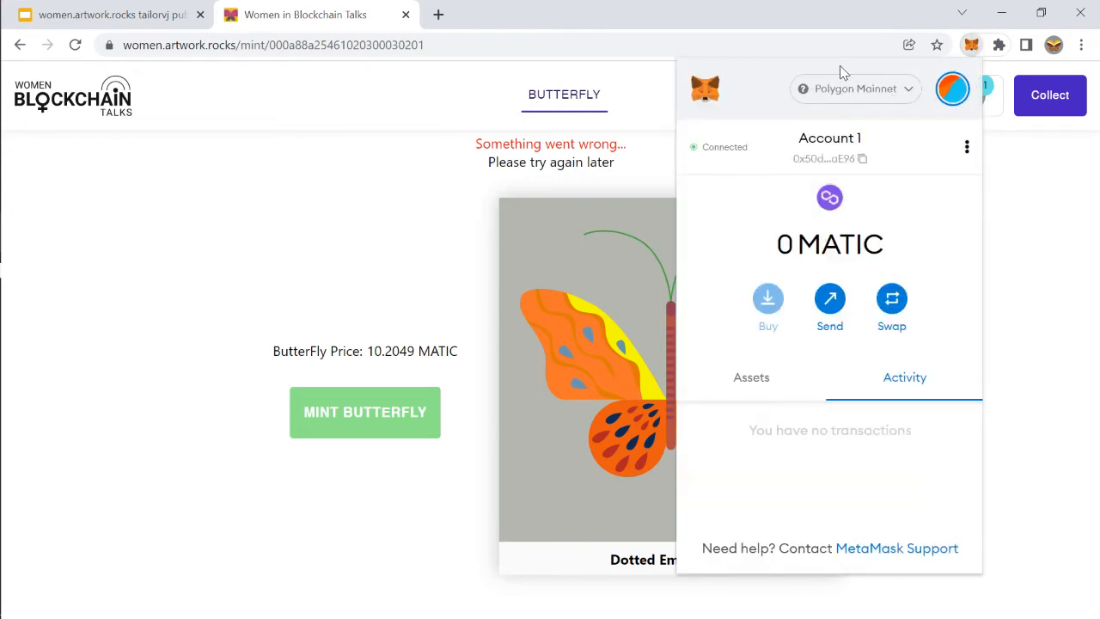
mouse_move(986, 285)
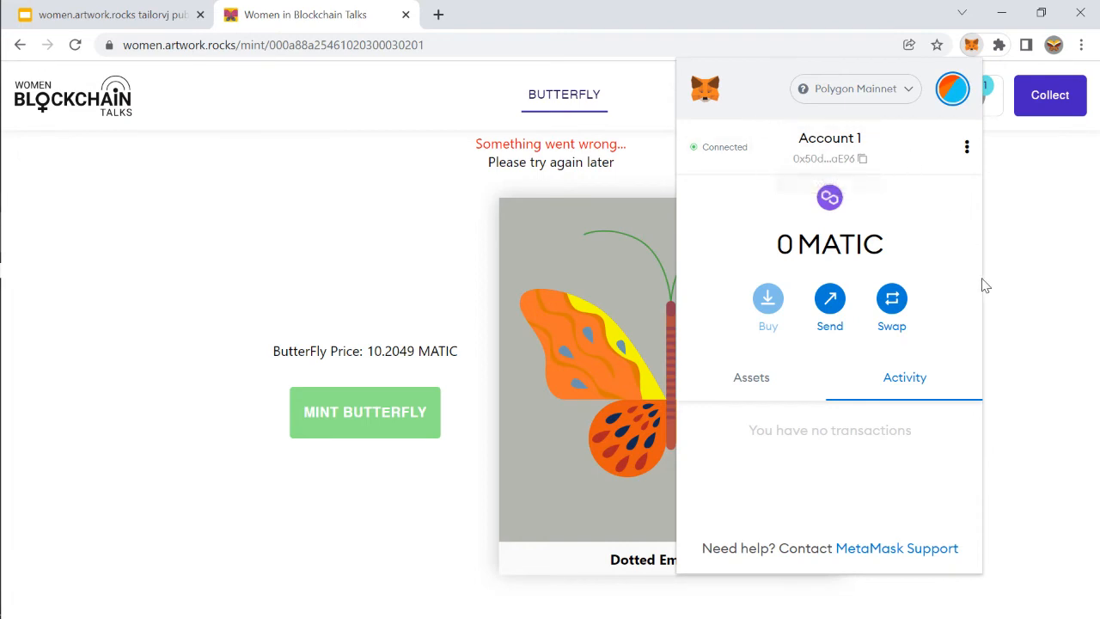
mouse_move(860, 241)
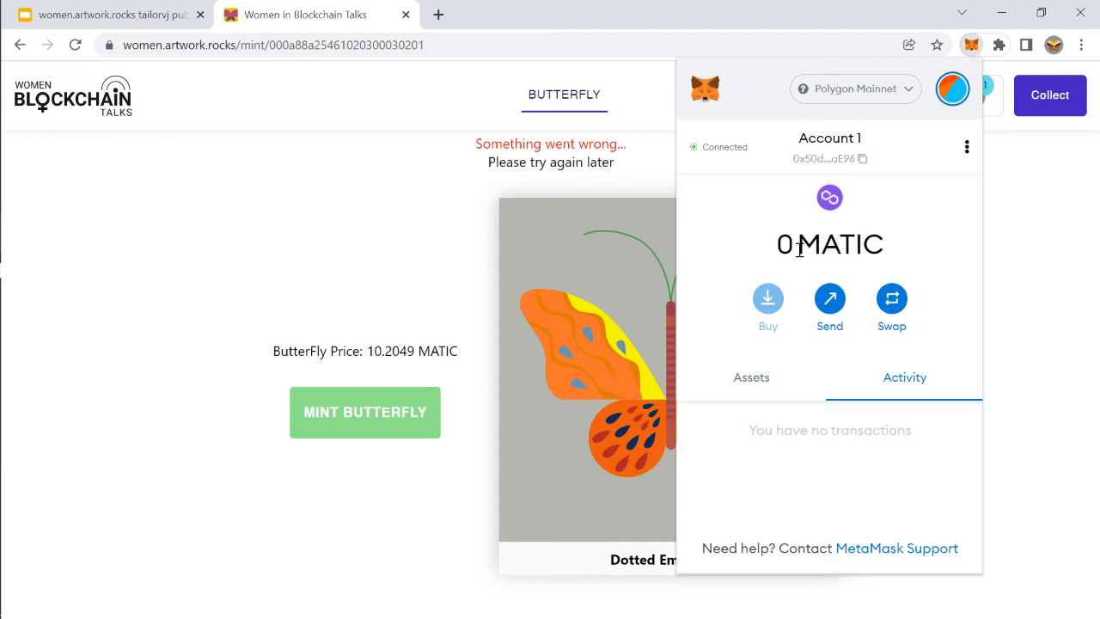
mouse_move(942, 239)
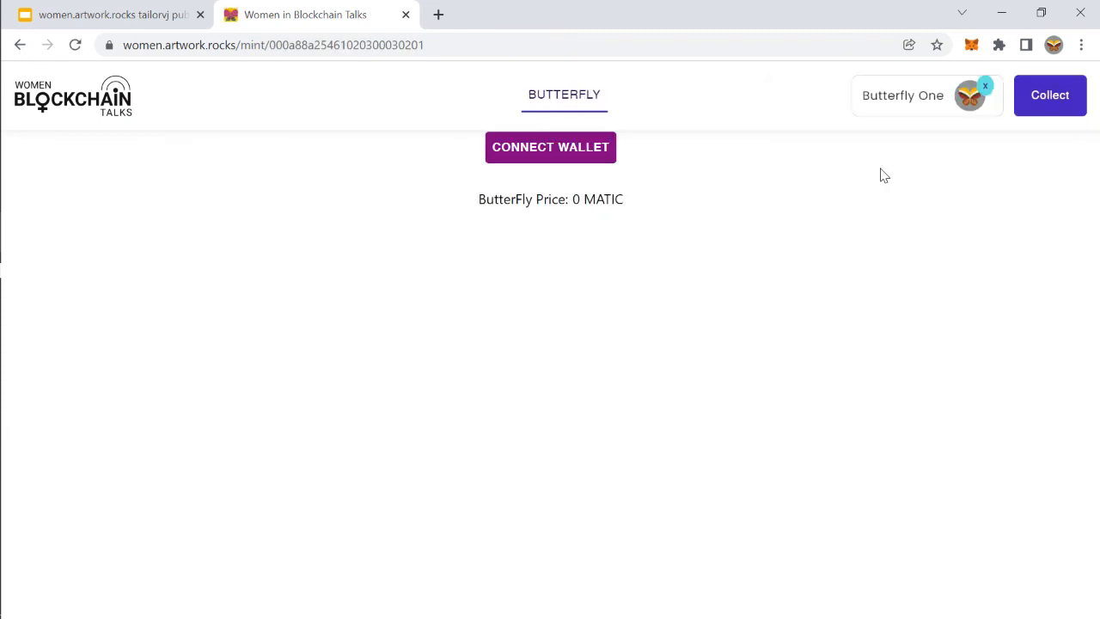
left_click(550, 147)
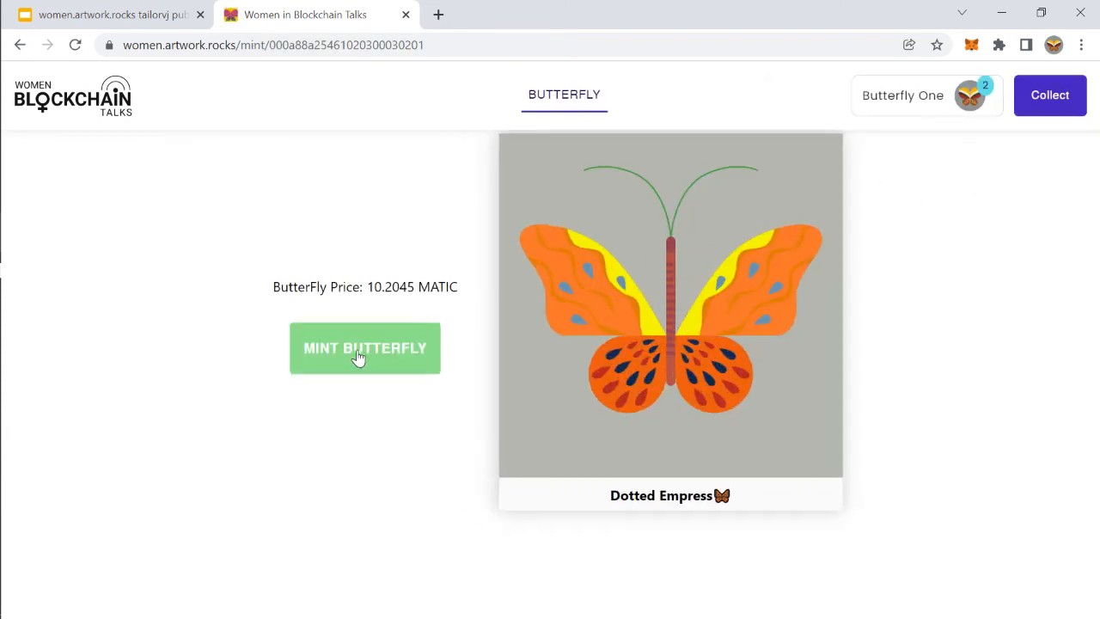
left_click(365, 347)
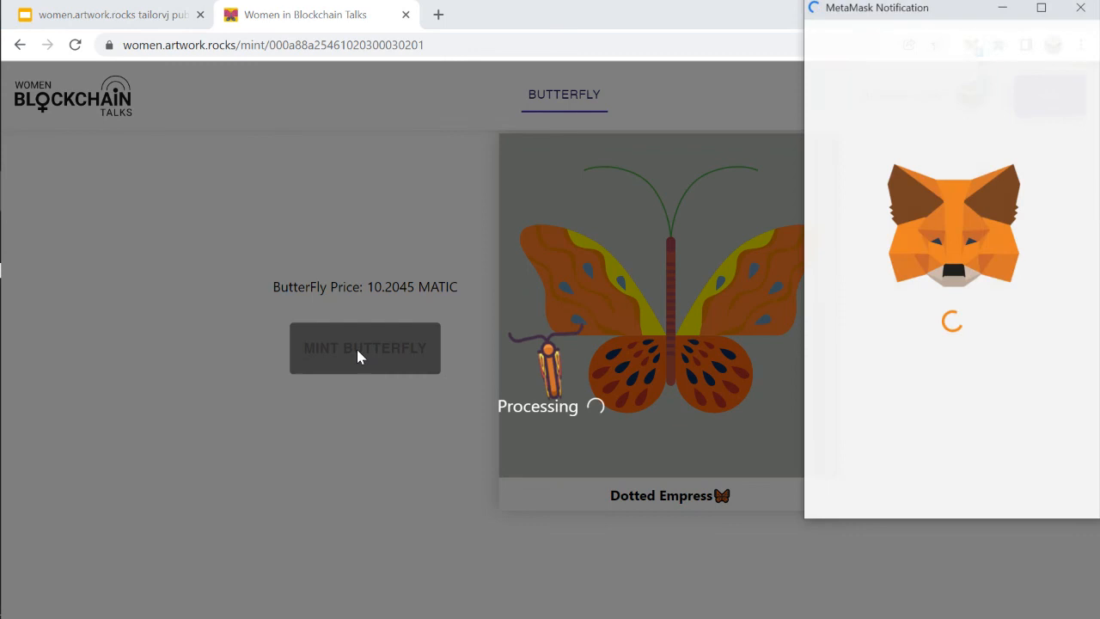